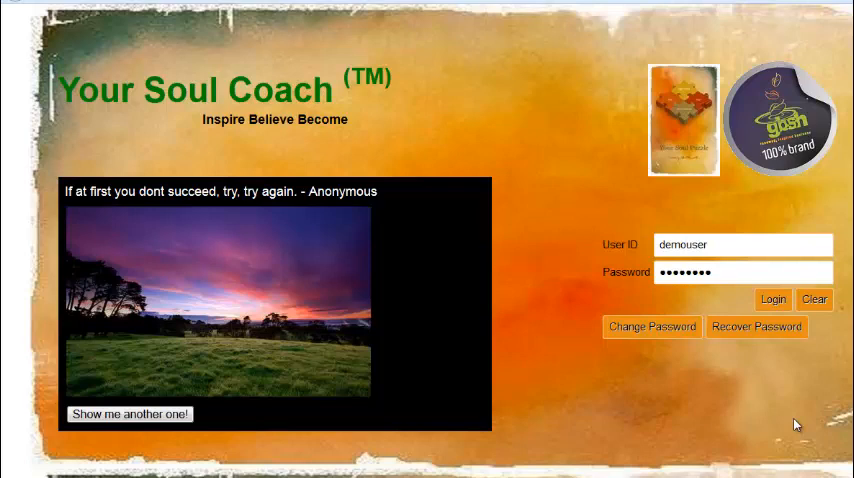
mouse_move(774, 372)
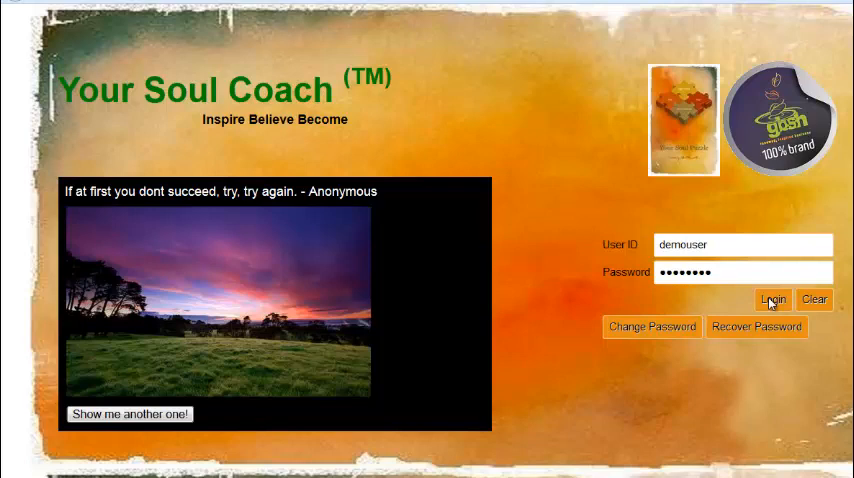
- Log in with the demo user ID and password already entered
left_click(774, 300)
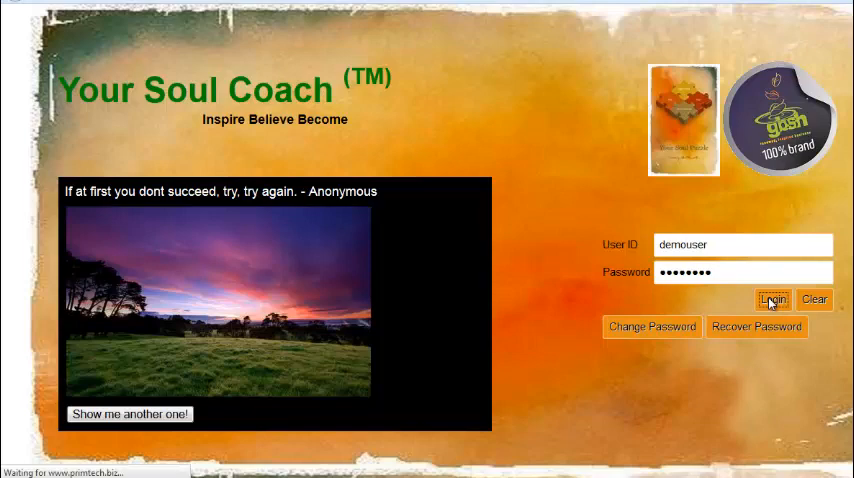
- Go to the Meaning page with its regrets, mission, purpose and vision summary
left_click(774, 300)
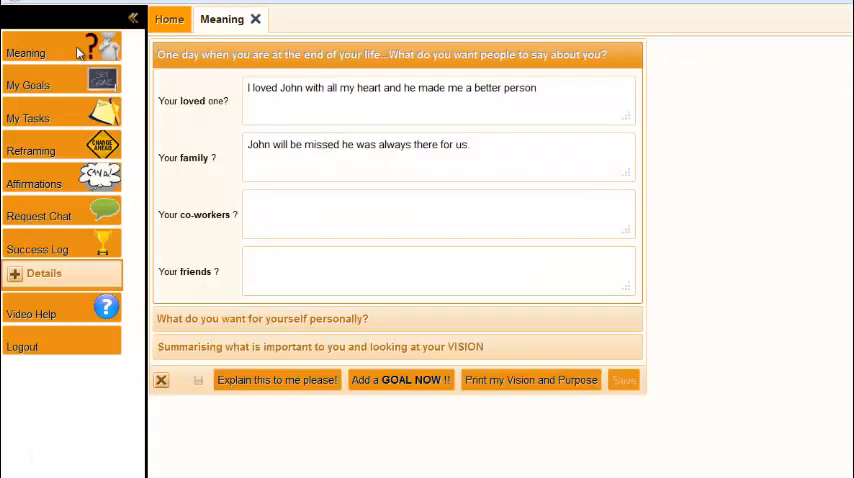
mouse_move(356, 104)
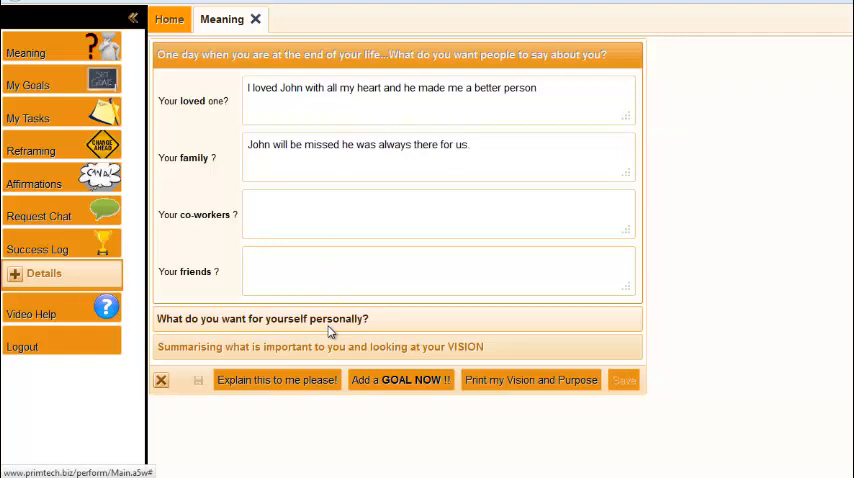
mouse_move(320, 328)
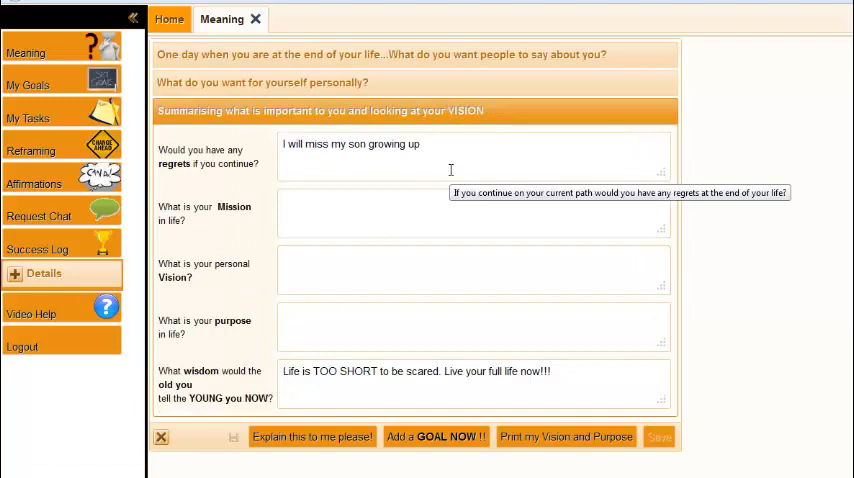
mouse_move(448, 176)
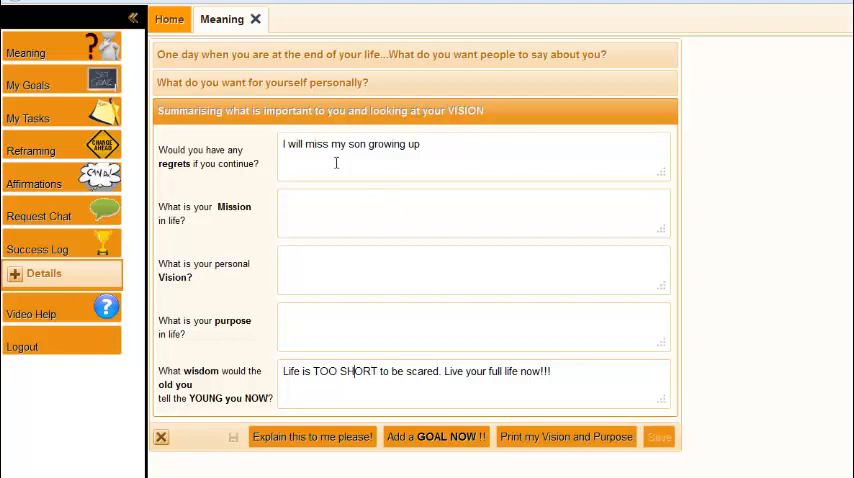
mouse_move(60, 84)
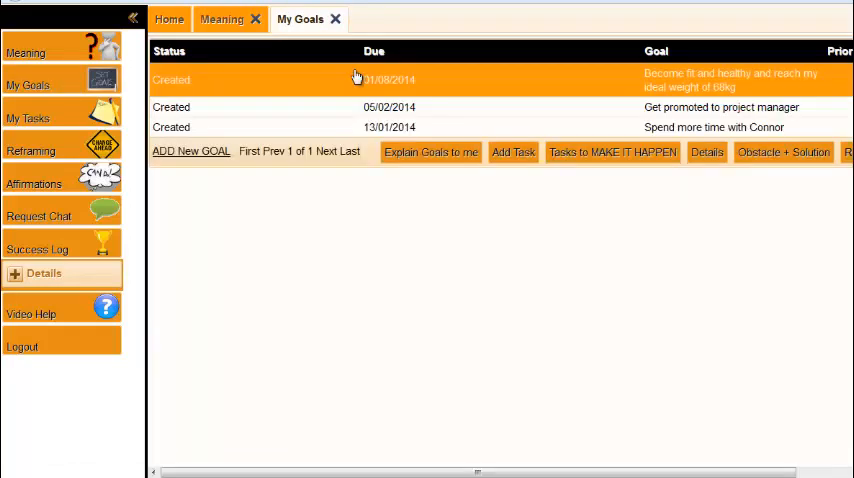
mouse_move(376, 112)
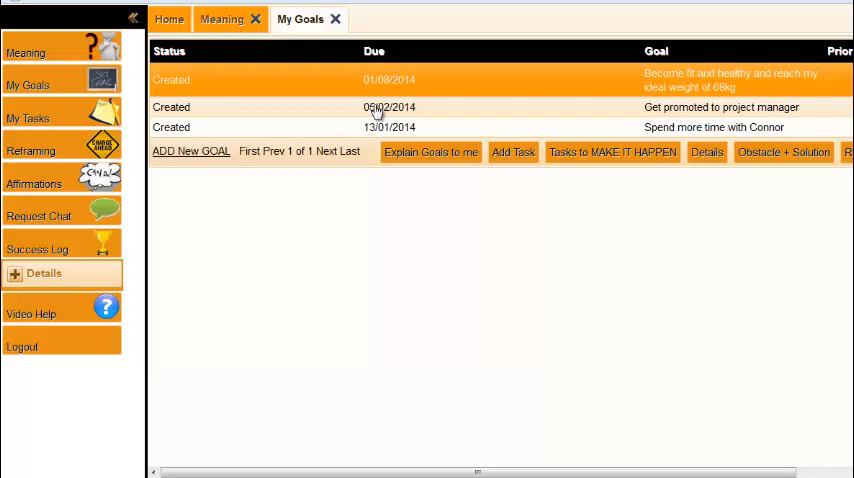
- Show the My Tasks list alongside the three created goals
left_click(28, 118)
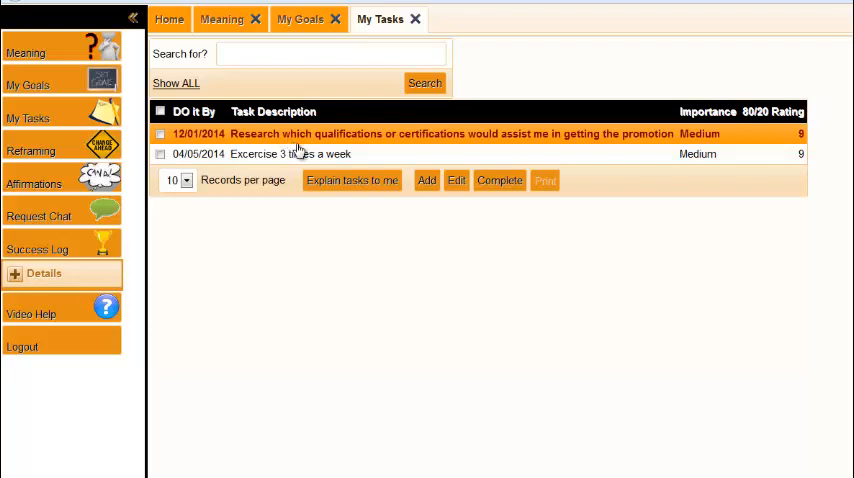
mouse_move(304, 160)
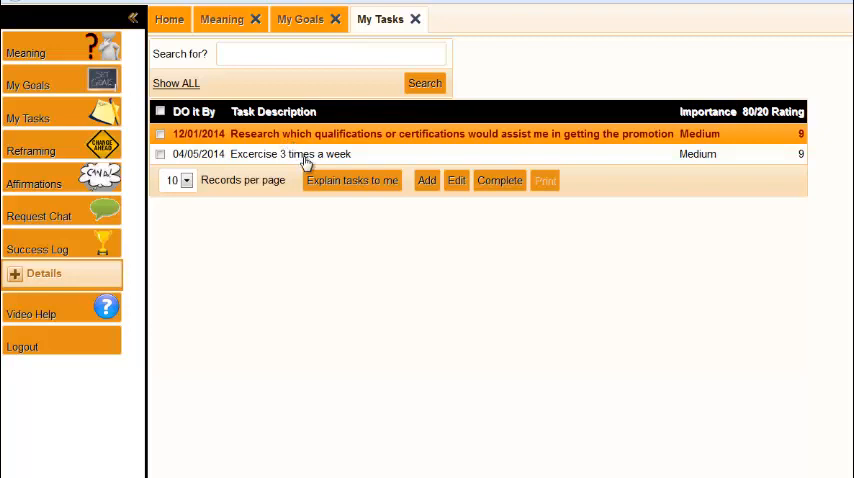
mouse_move(68, 156)
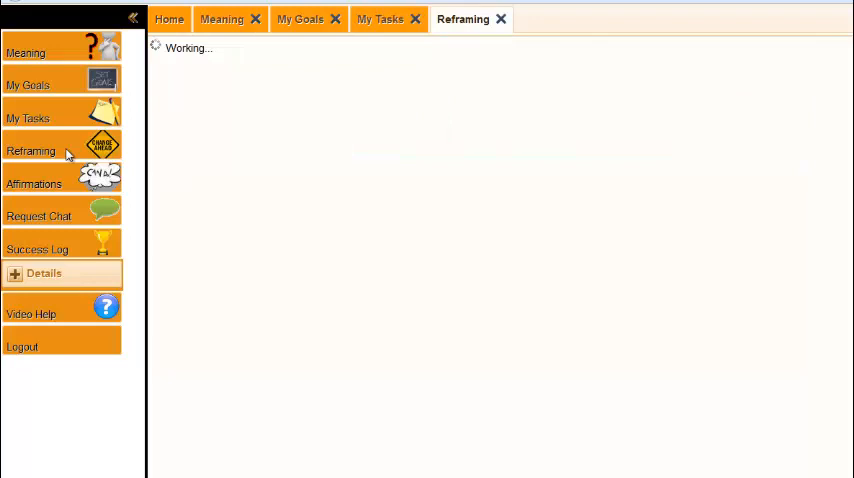
mouse_move(222, 128)
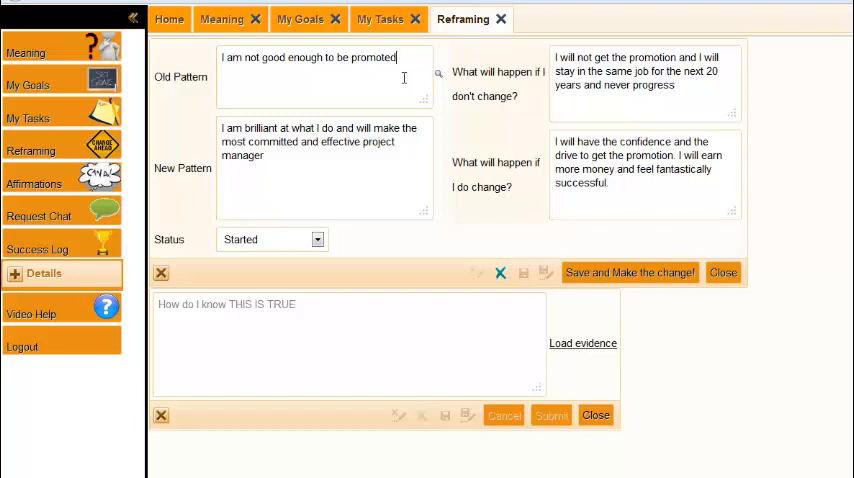
mouse_move(372, 164)
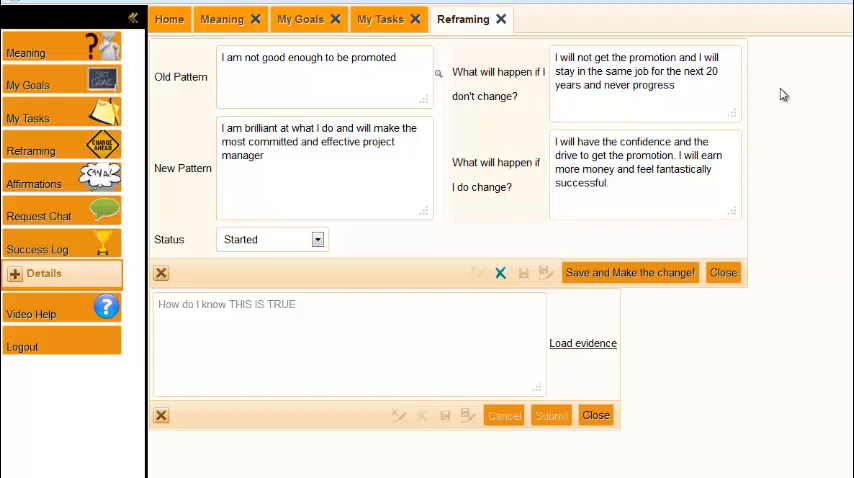
mouse_move(602, 352)
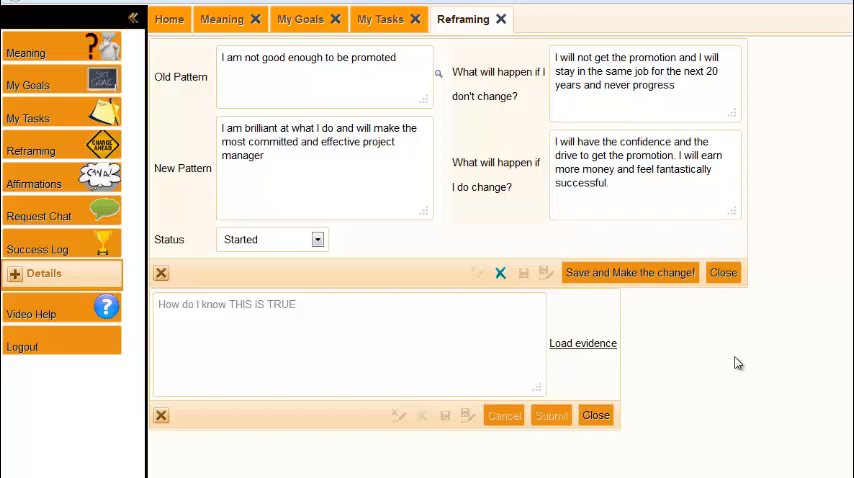
- Review the promotion old/new pattern on the Reframing page
left_click(310, 56)
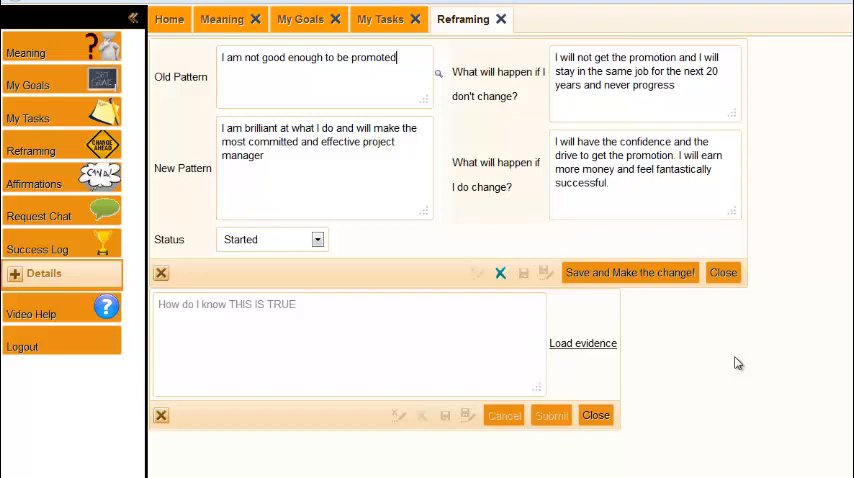
mouse_move(660, 326)
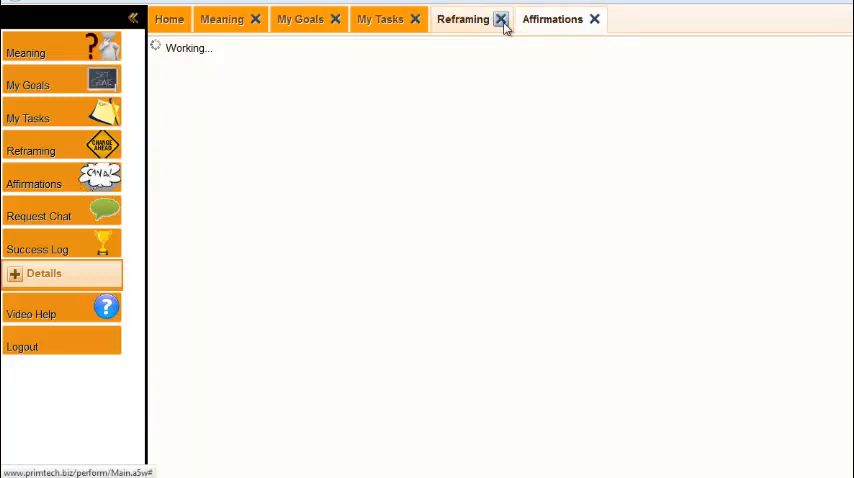
- Close the Reframing and Affirmations tabs, leaving My Tasks showing
left_click(502, 18)
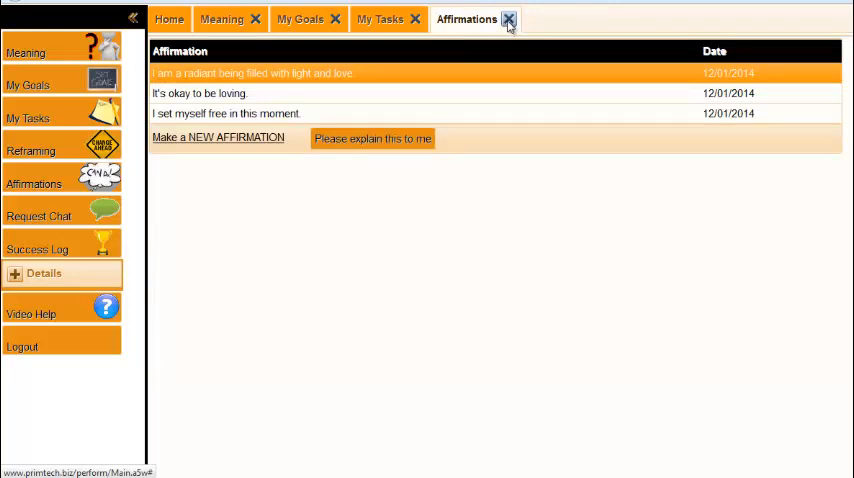
left_click(508, 20)
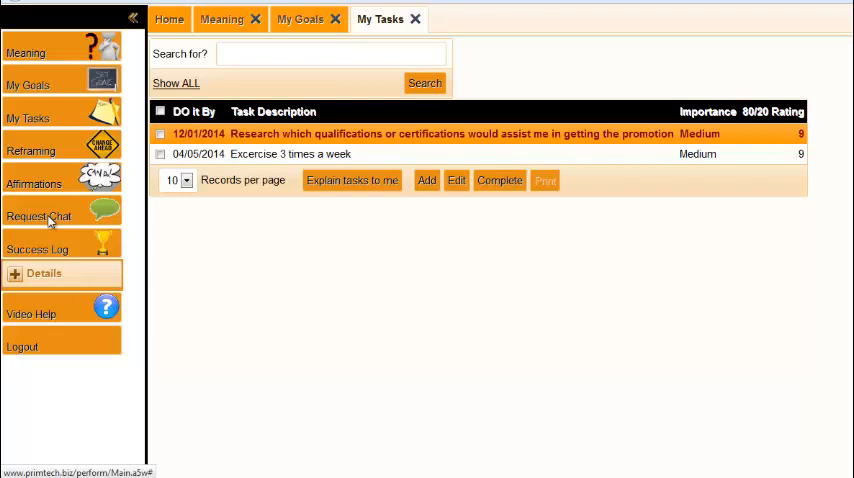
mouse_move(52, 238)
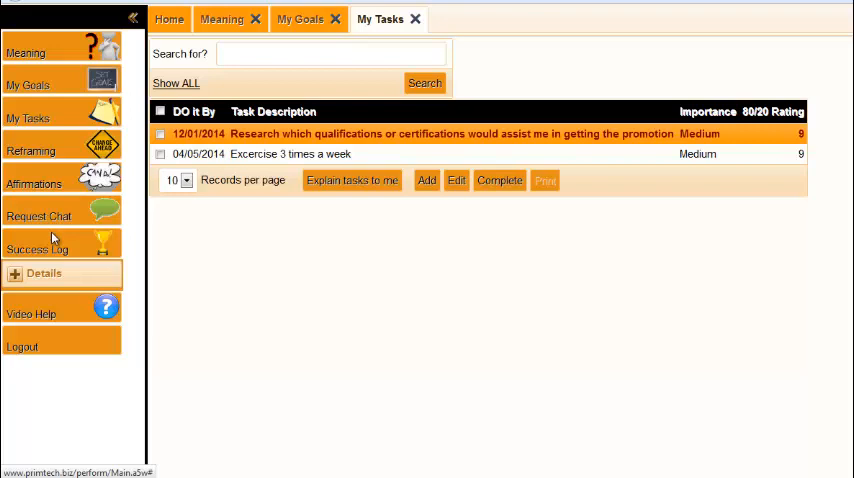
- Go to the Success Log listing the qualification and dress-size entries
left_click(36, 248)
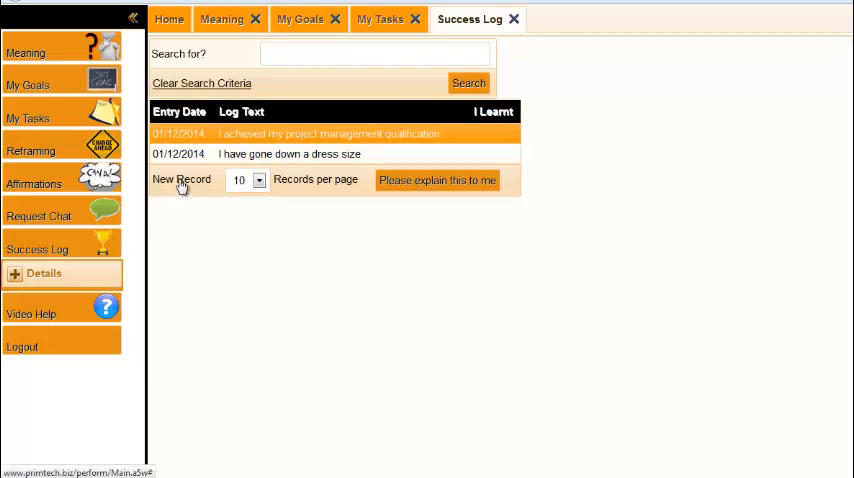
- Submit a new positive success entry 'I won the year end prize'
left_click(182, 180)
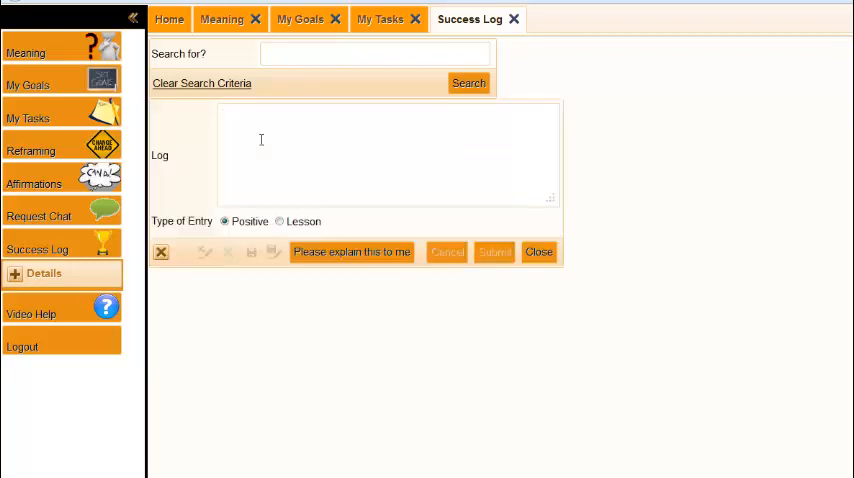
type("I wo")
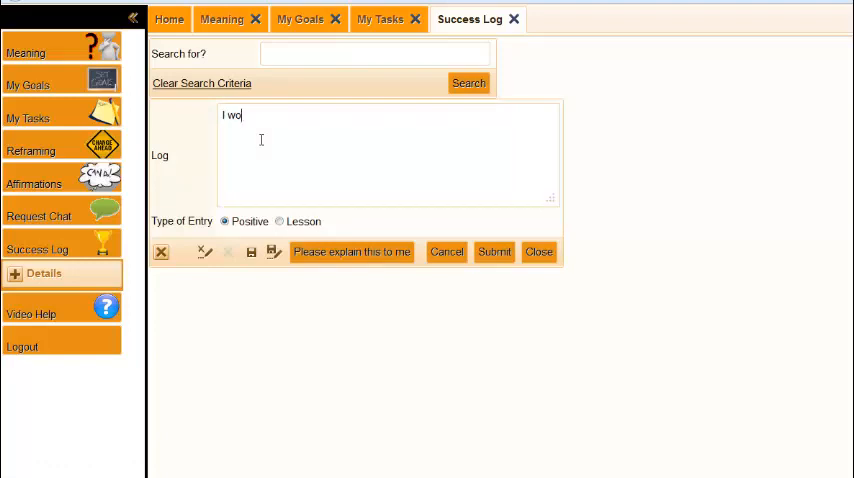
type("n the year e")
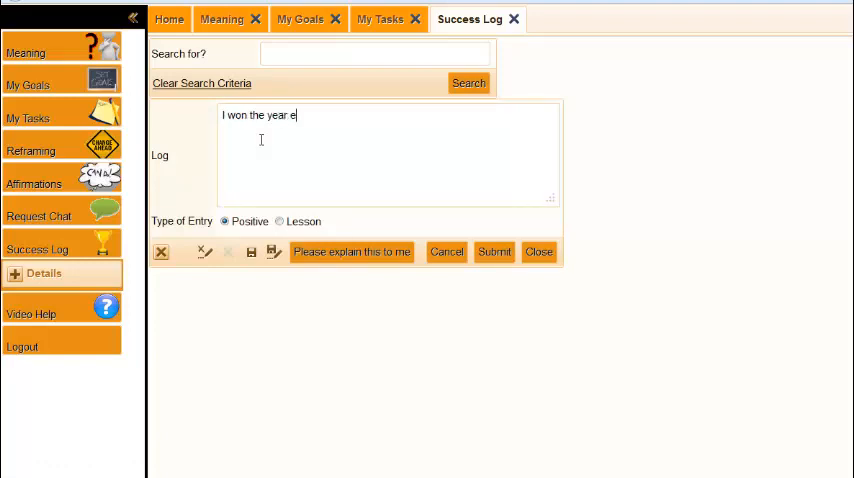
type("nd prize")
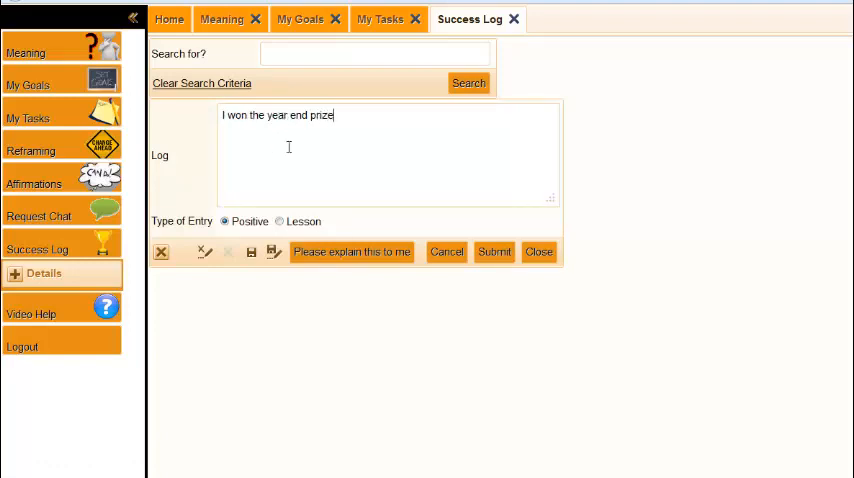
left_click(494, 250)
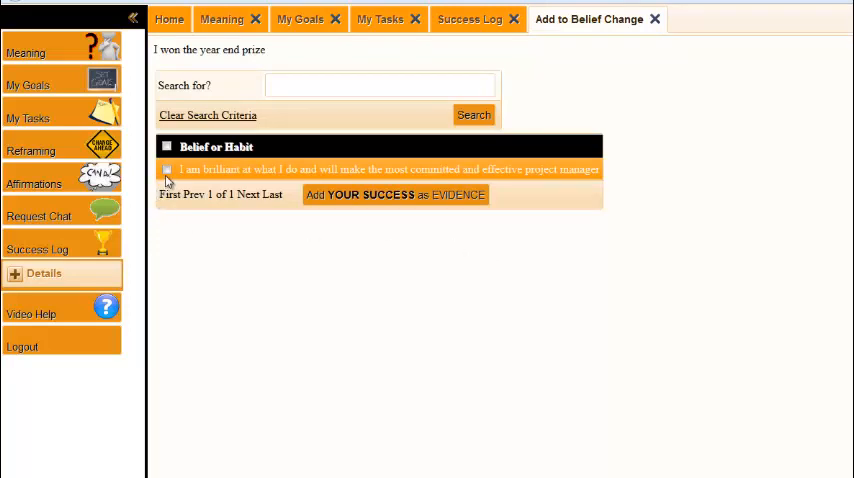
- Add the prize as evidence for the project manager belief and return to the three-entry log
left_click(168, 168)
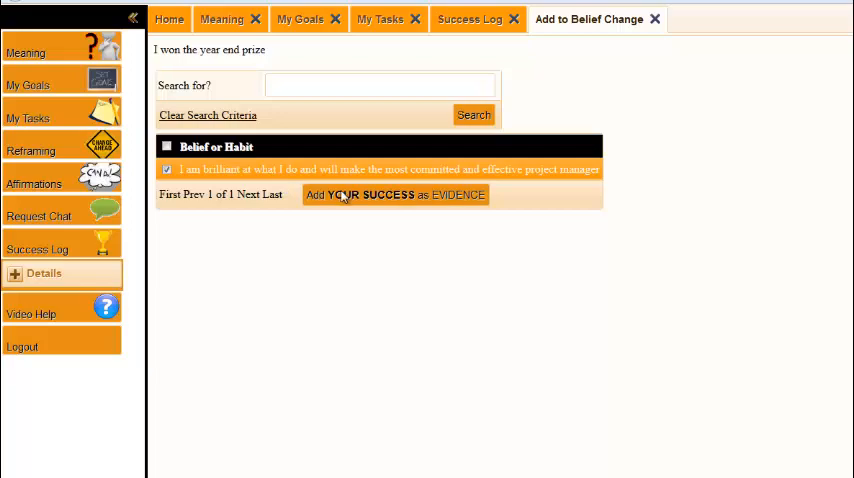
left_click(396, 194)
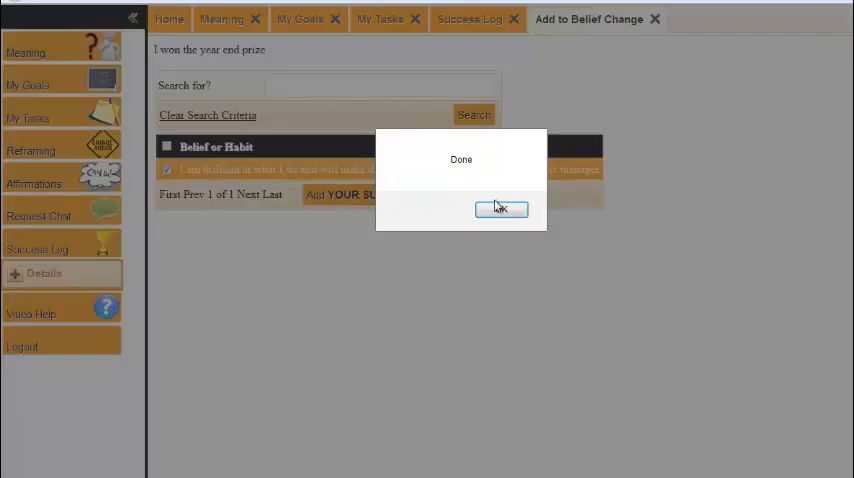
left_click(500, 208)
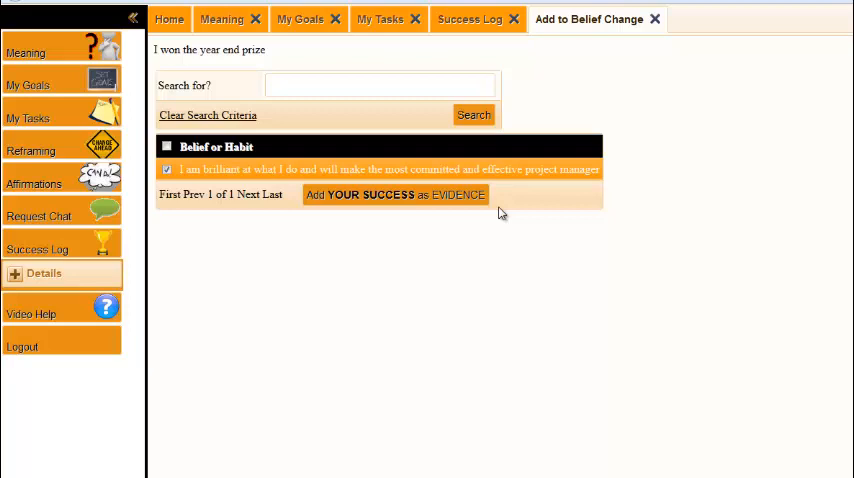
mouse_move(70, 312)
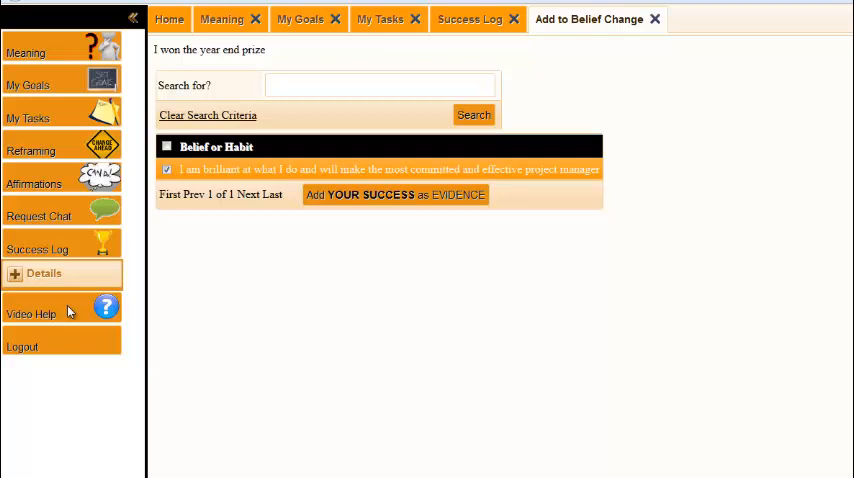
left_click(470, 20)
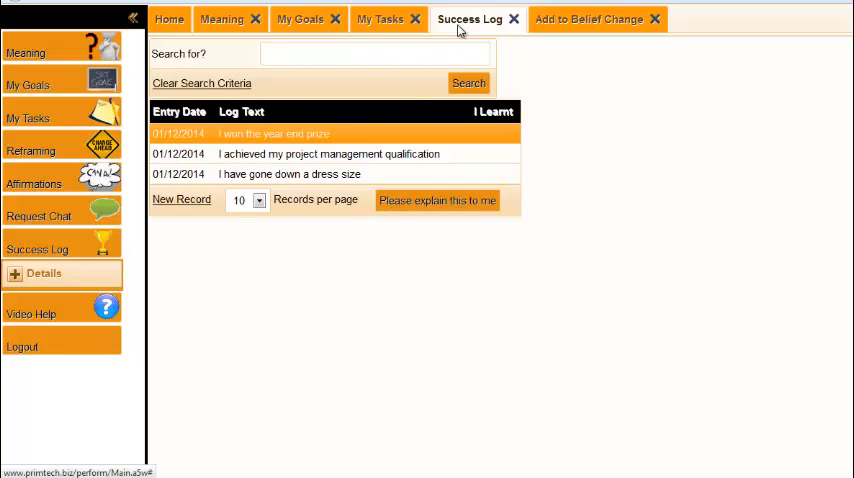
mouse_move(82, 328)
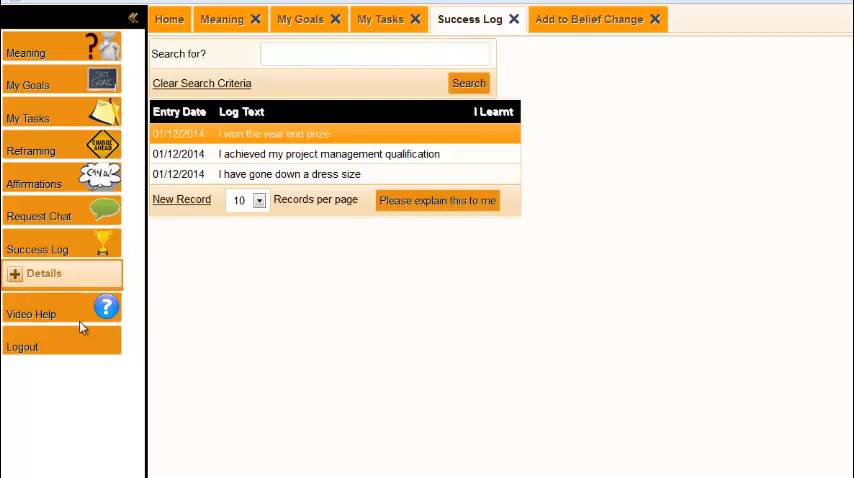
- Show the Video Help list of titles like gratitude and changing yourself
left_click(32, 312)
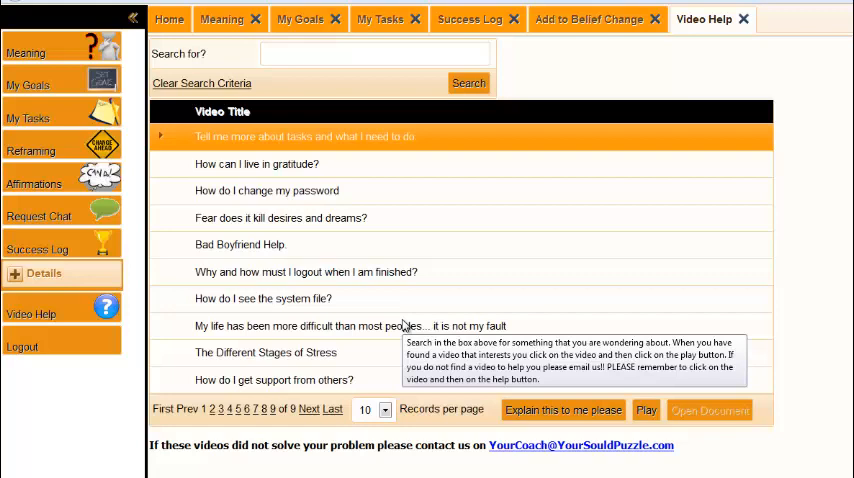
mouse_move(376, 388)
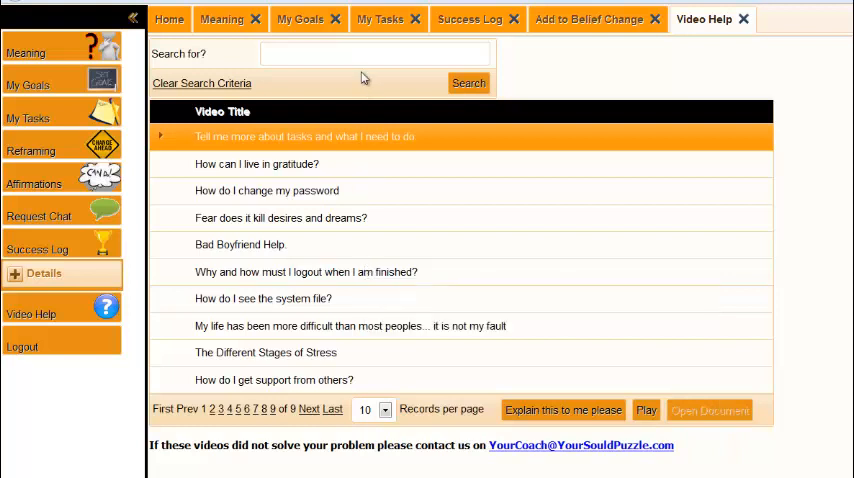
left_click(376, 54)
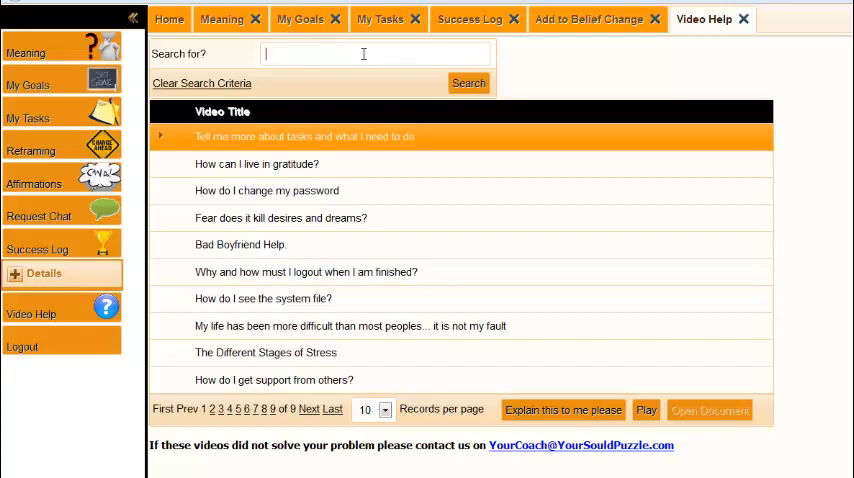
mouse_move(108, 356)
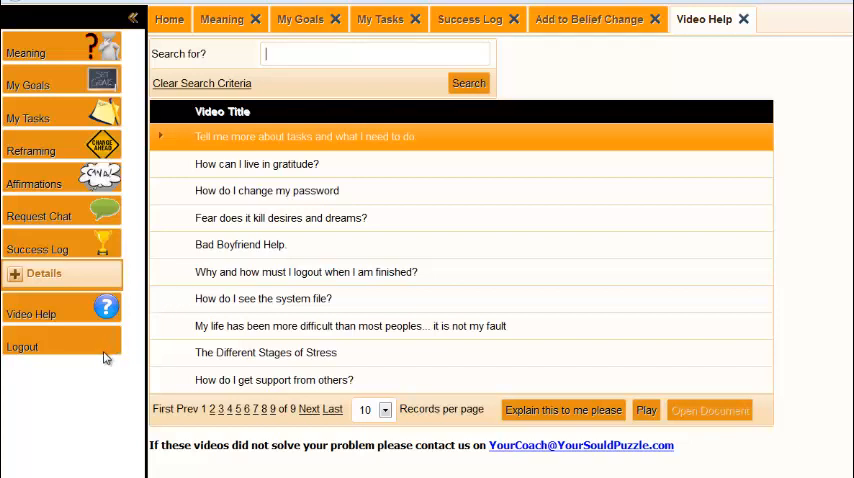